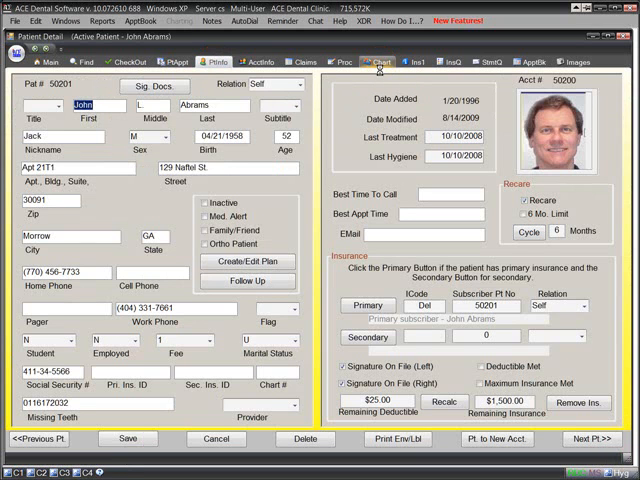
- Bring up the Find Patient By Name list from the toolbar
left_click(380, 60)
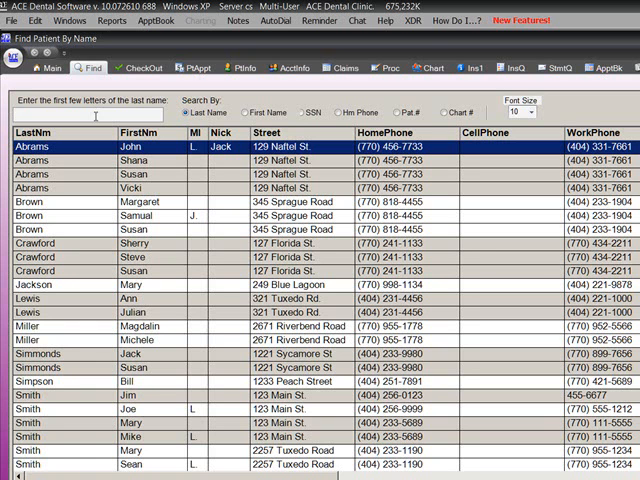
type("s")
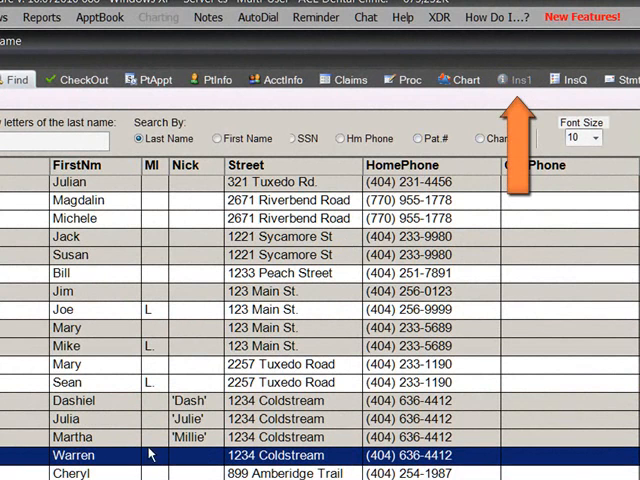
mouse_move(204, 428)
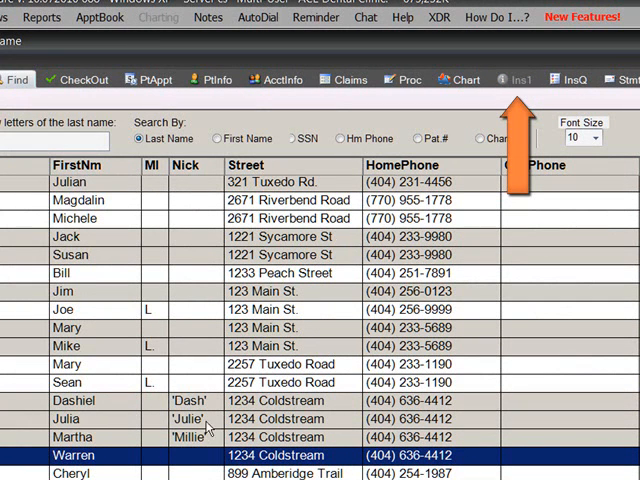
left_click(72, 400)
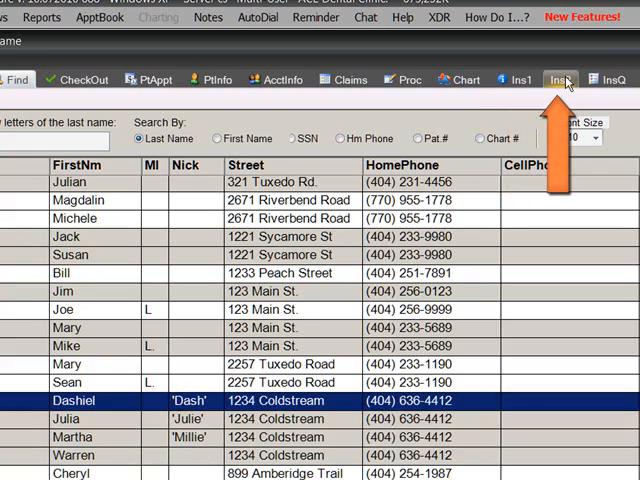
left_click(516, 80)
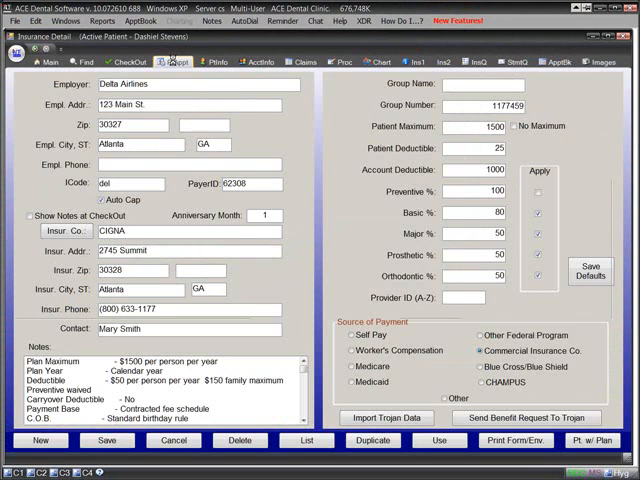
left_click(174, 62)
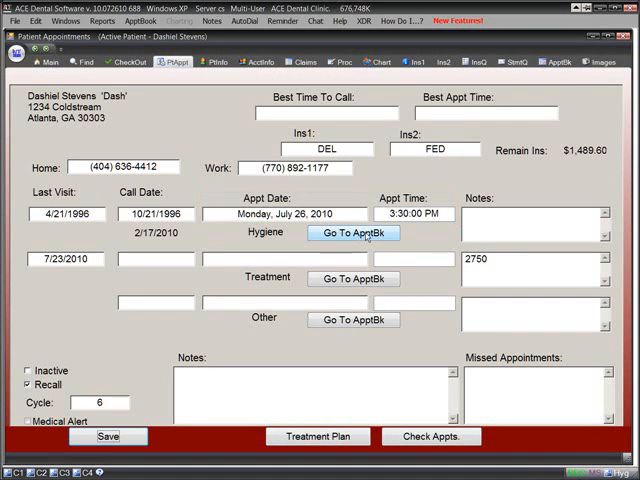
left_click(352, 232)
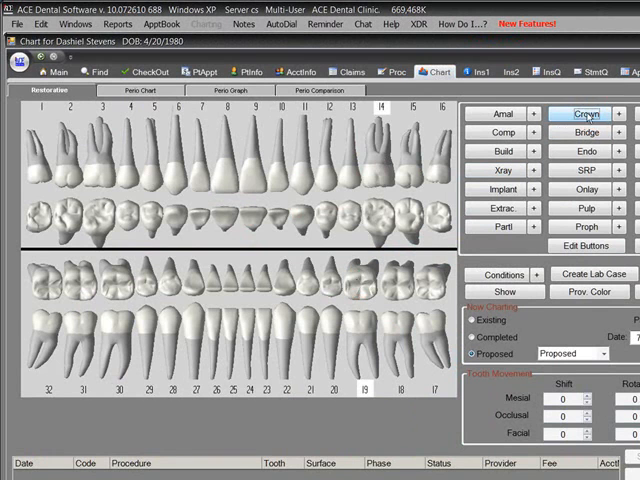
- Show the appointment book for Monday, July 26, 2010
left_click(588, 112)
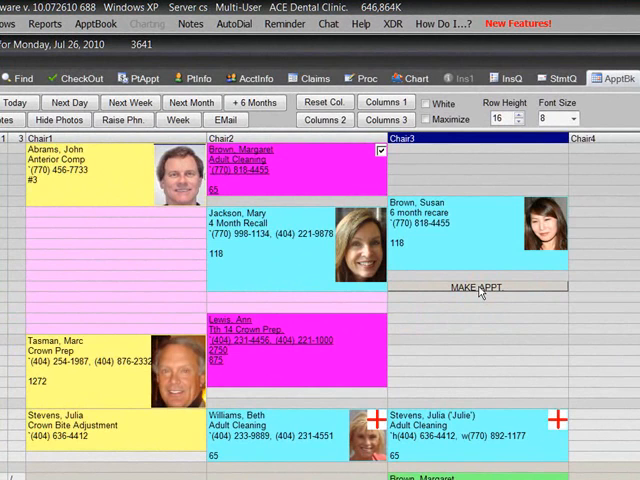
left_click(480, 288)
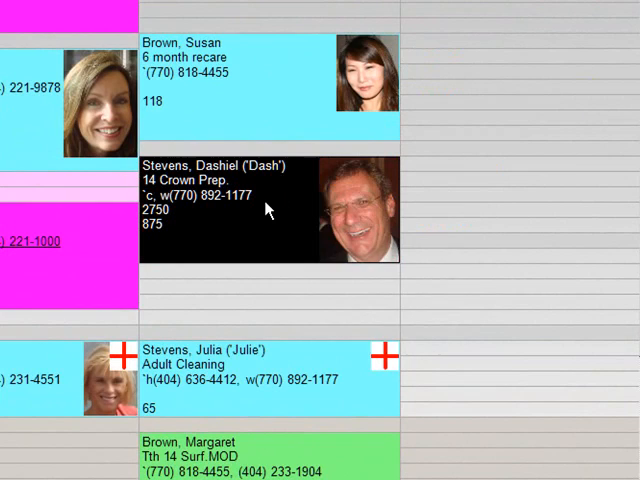
right_click(268, 208)
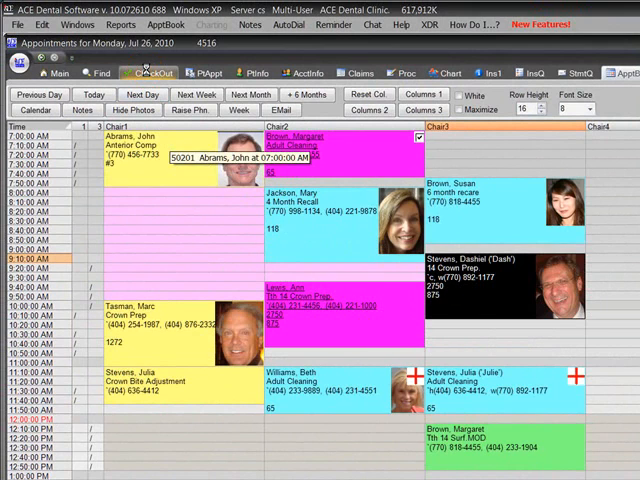
- Start Dashiel's checkout and save procedure D9230 nitrous oxide
left_click(148, 72)
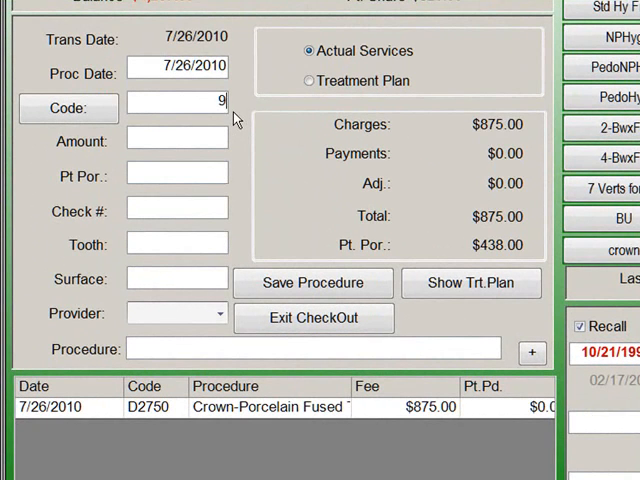
type("D9230")
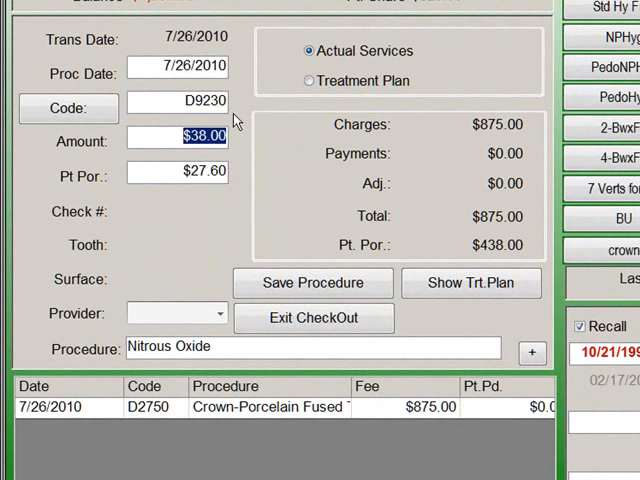
left_click(312, 282)
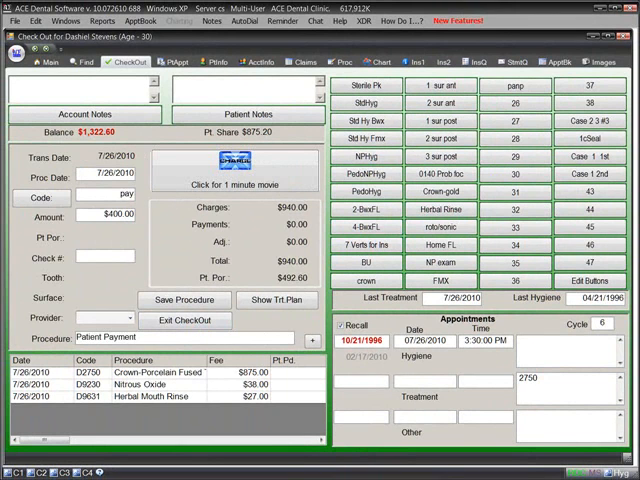
- Record a $400 payment by check 111 and finish the checkout
type("111")
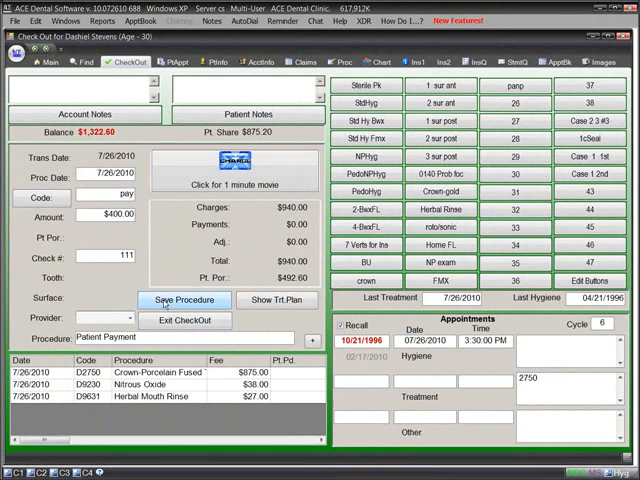
left_click(184, 300)
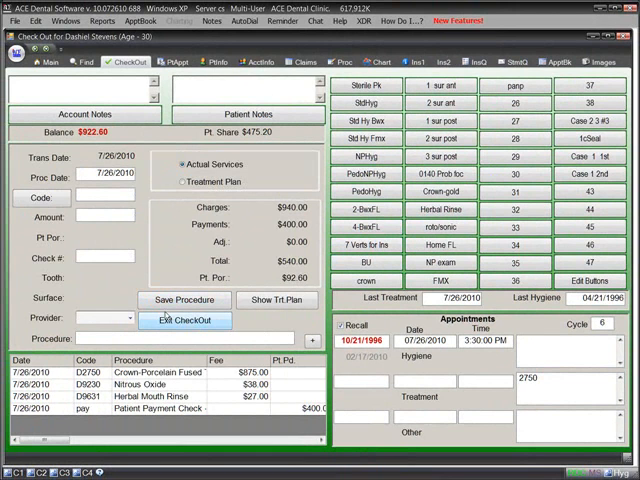
left_click(184, 320)
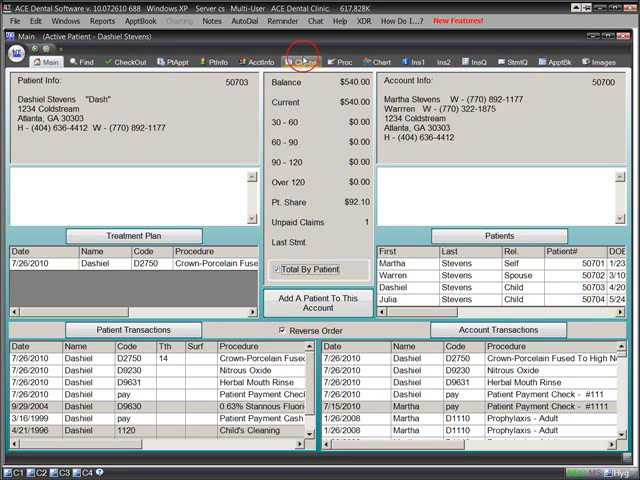
left_click(304, 62)
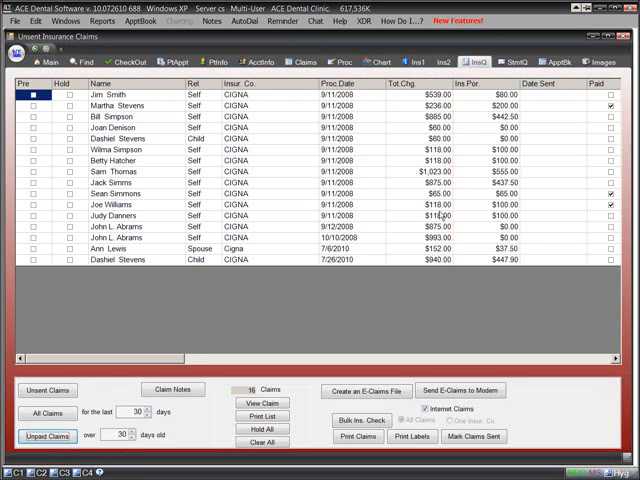
mouse_move(408, 304)
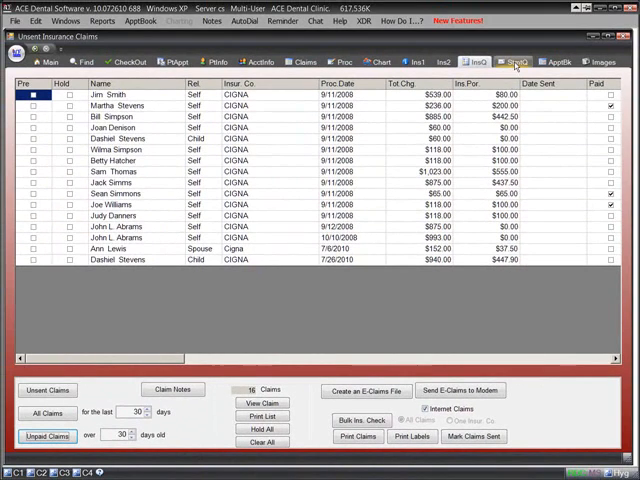
- Look over the Statement Print Queue of patient balances, then close it back to patient lookup
left_click(514, 62)
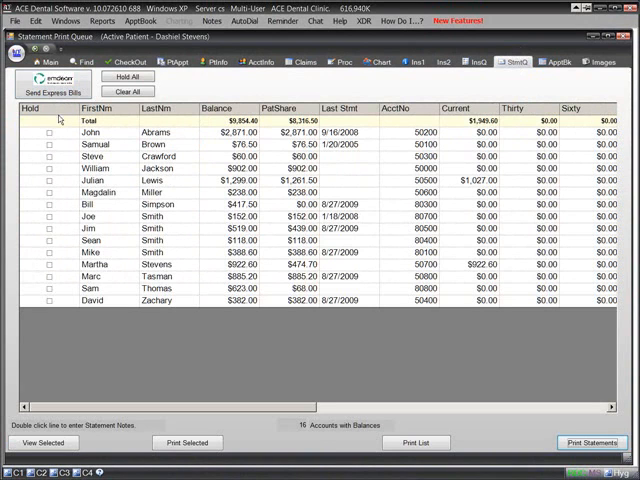
mouse_move(104, 132)
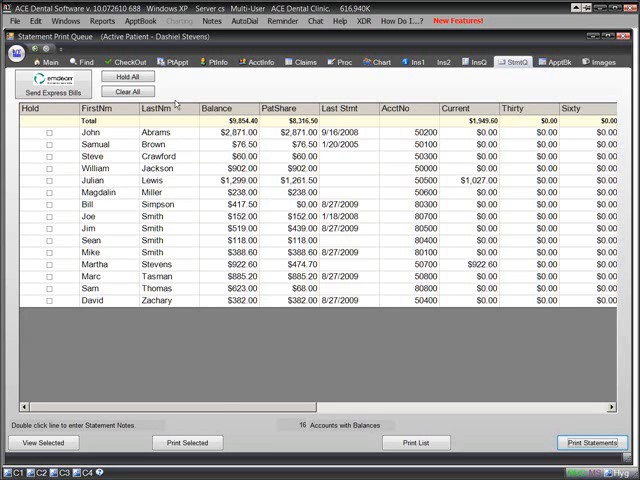
left_click(84, 62)
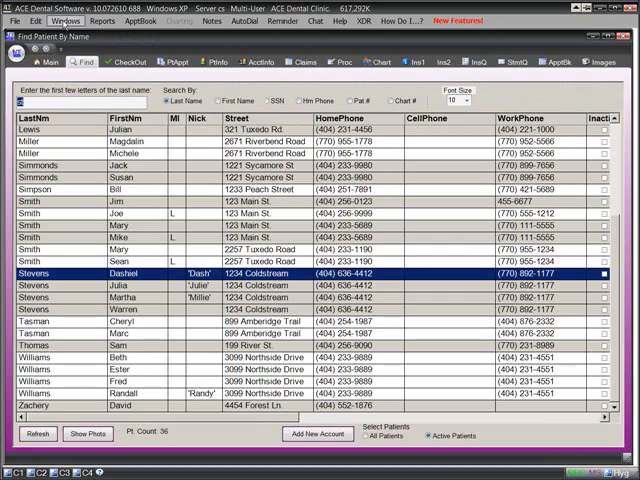
left_click(78, 24)
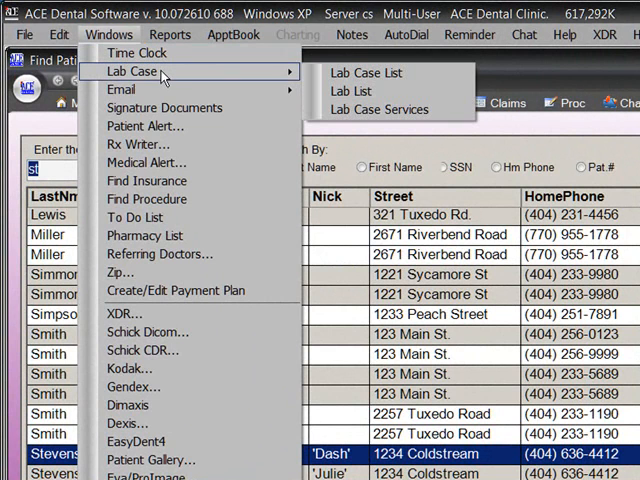
mouse_move(120, 90)
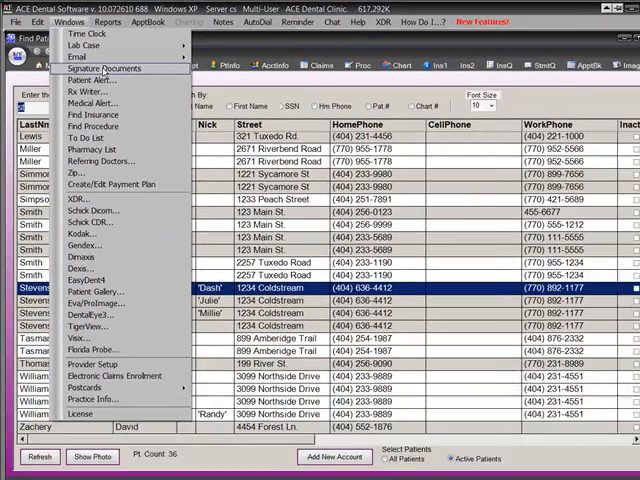
left_click(104, 68)
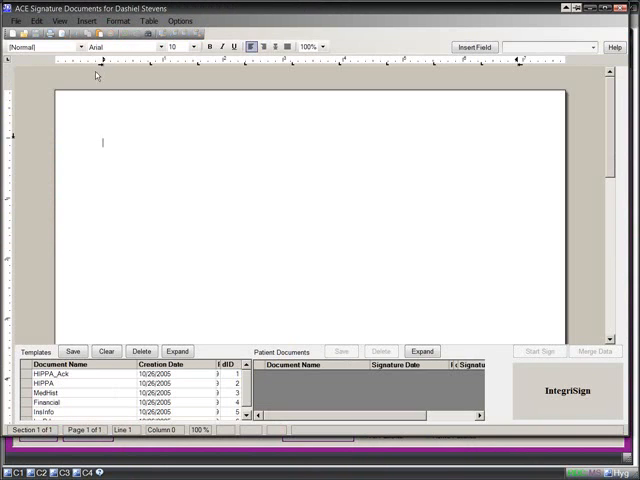
mouse_move(84, 396)
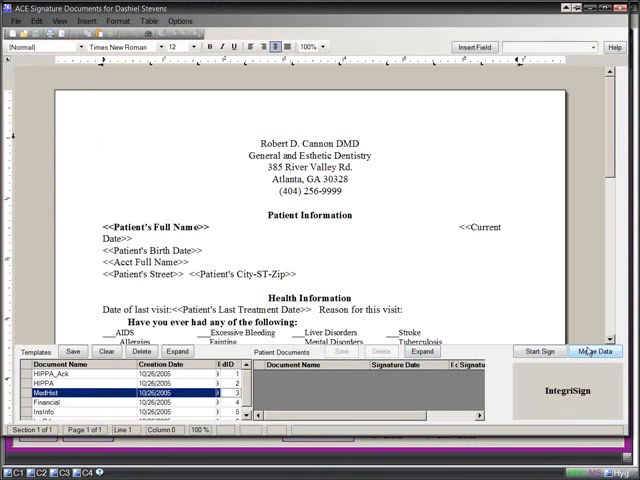
left_click(596, 352)
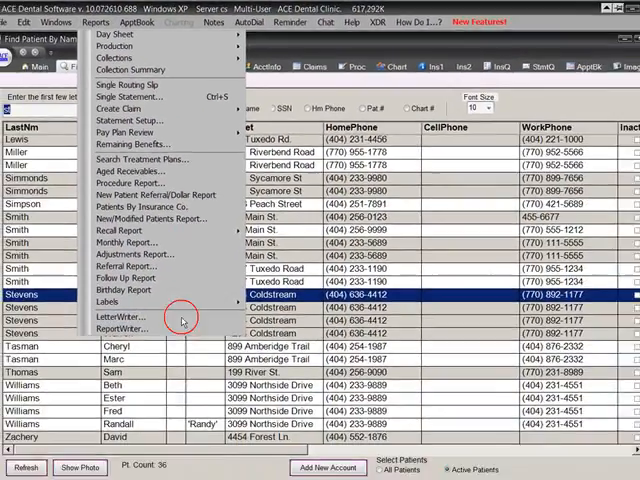
- Start the Letter Writer from the Reports menu for a date-and-address merge letter
left_click(120, 316)
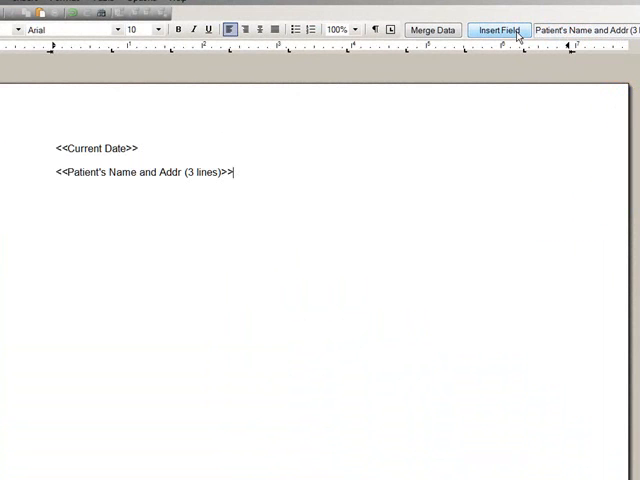
mouse_move(404, 196)
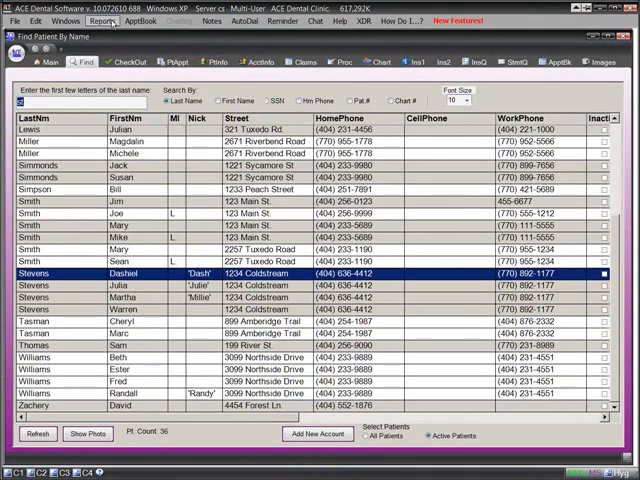
left_click(102, 20)
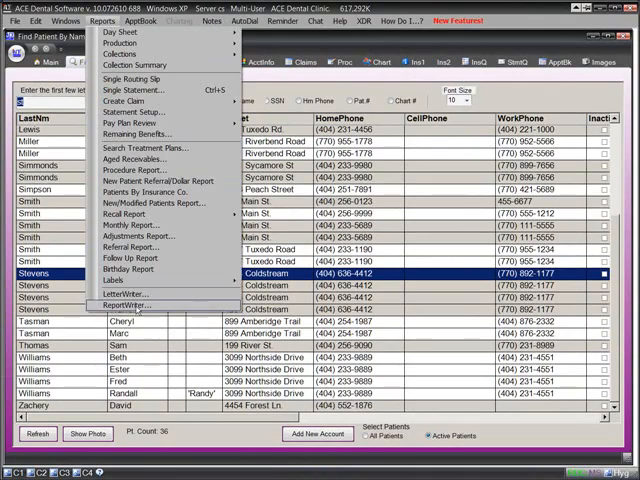
left_click(130, 304)
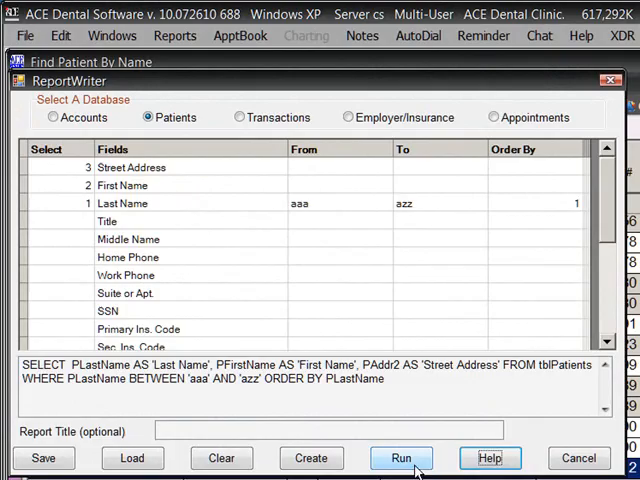
left_click(400, 458)
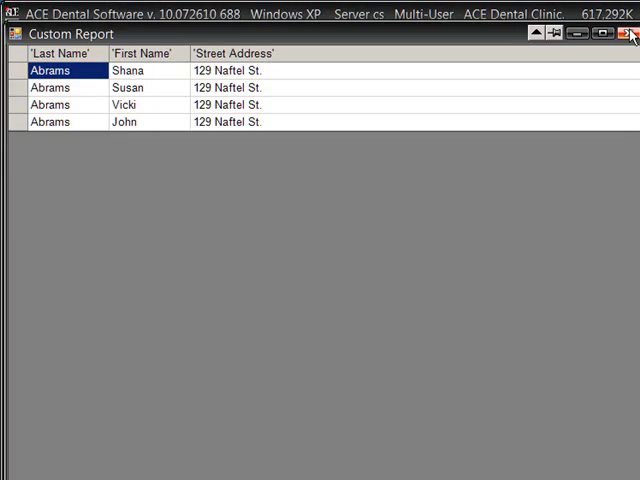
left_click(632, 36)
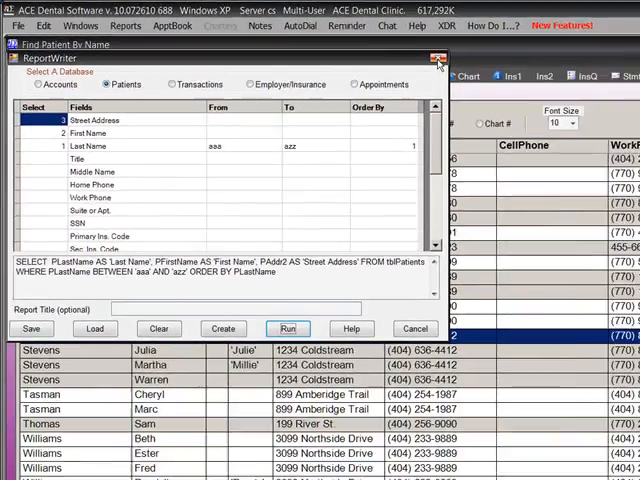
left_click(434, 60)
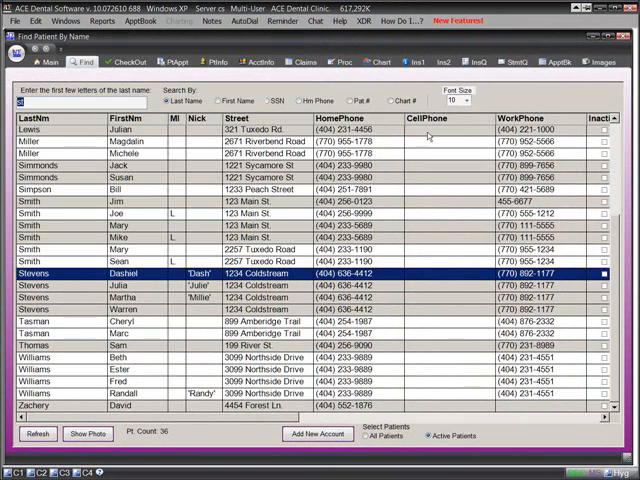